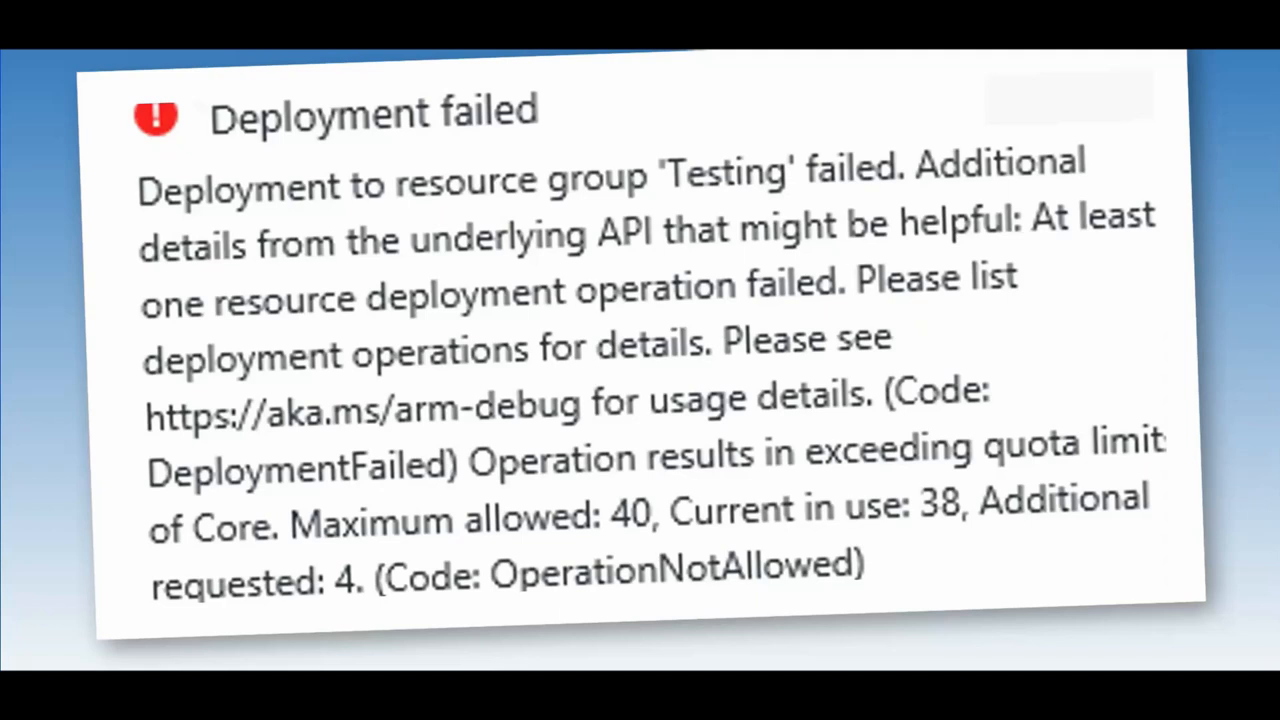
pyautogui.moveTo(1104, 467)
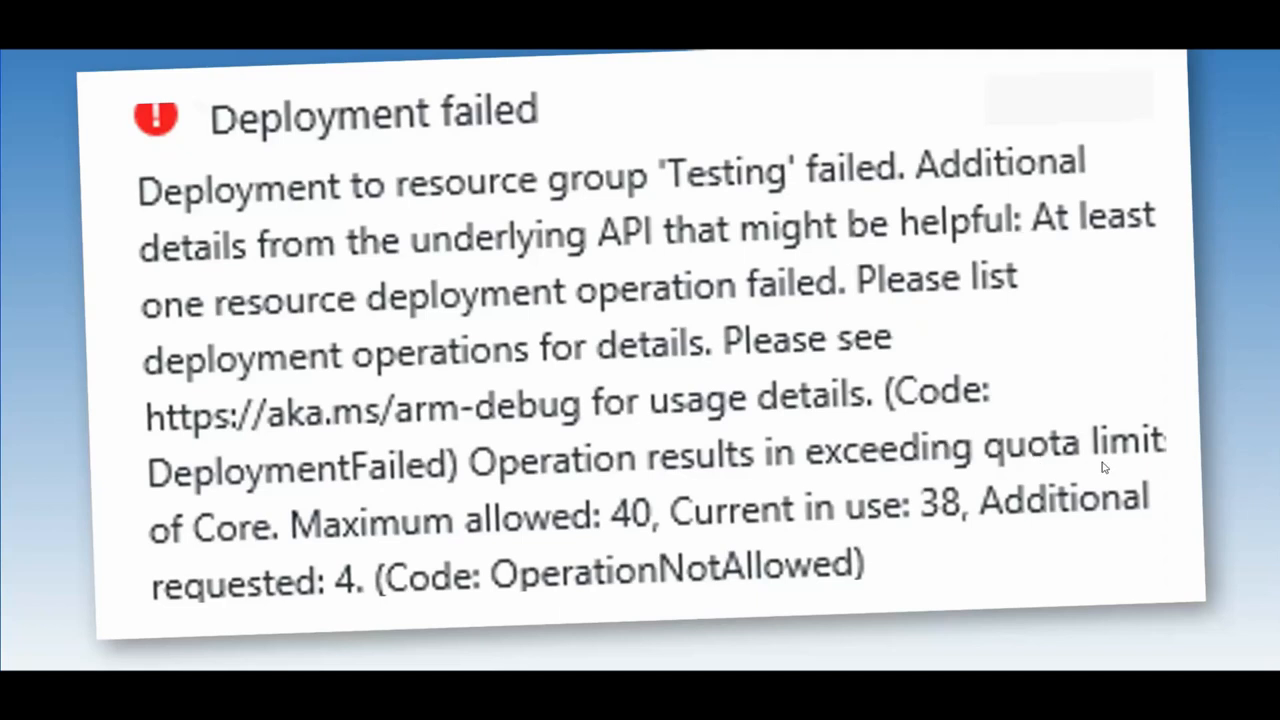
# Open Help + support from the top-bar help menu to list recent compute quota requests.
pyautogui.press('alt+tab')
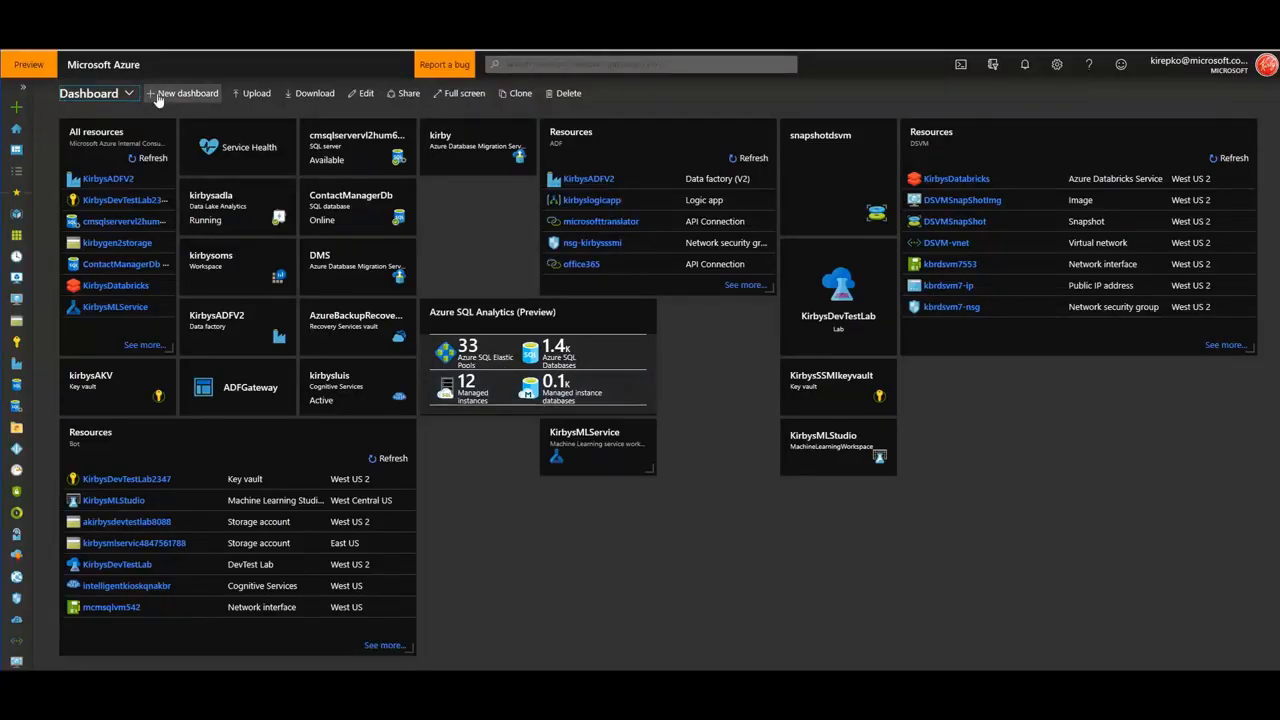
pyautogui.moveTo(1089, 64)
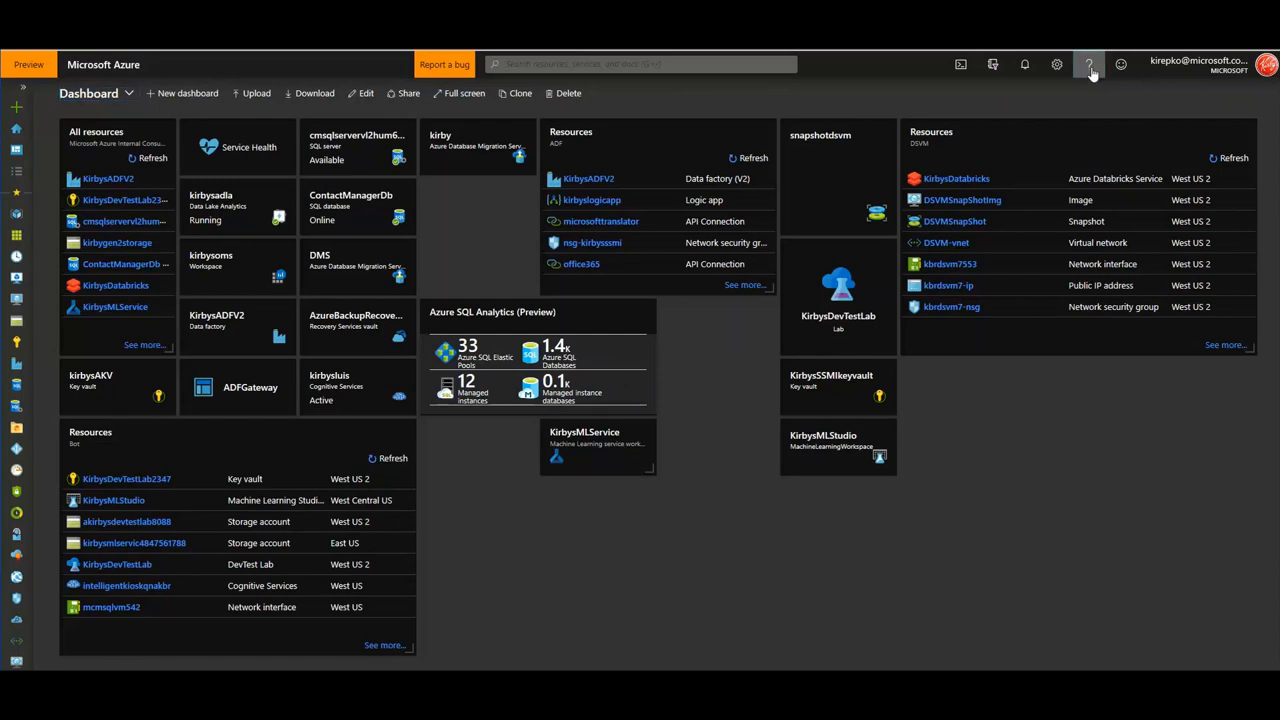
pyautogui.click(1089, 64)
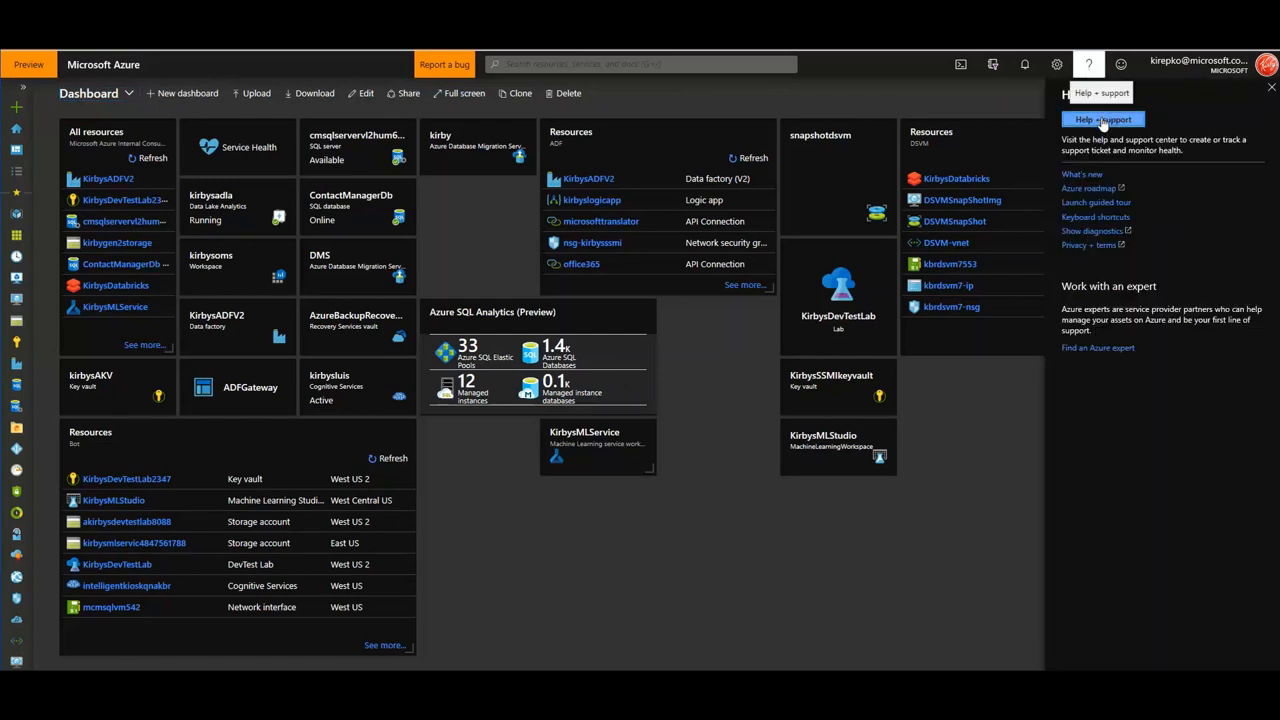
pyautogui.click(1102, 119)
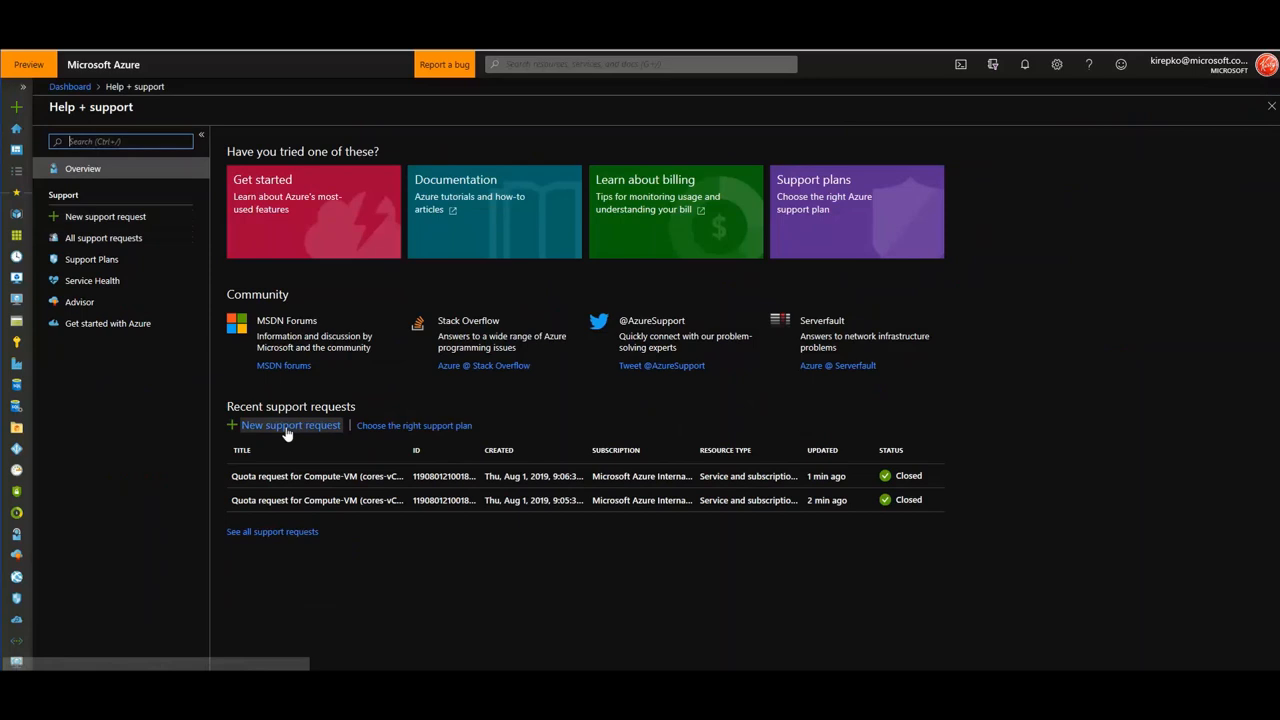
# Create a new support request with Service and subscription limits (quotas) issue type and Compute-VM quota type.
pyautogui.click(290, 425)
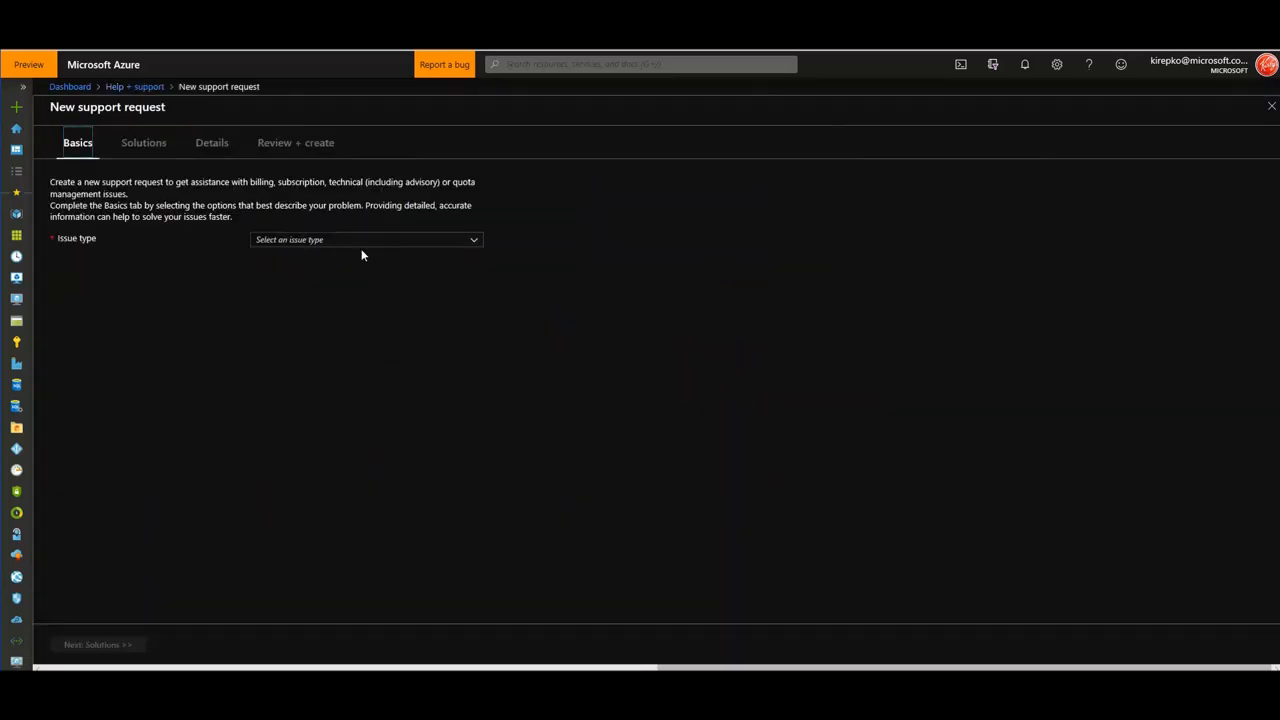
pyautogui.click(366, 239)
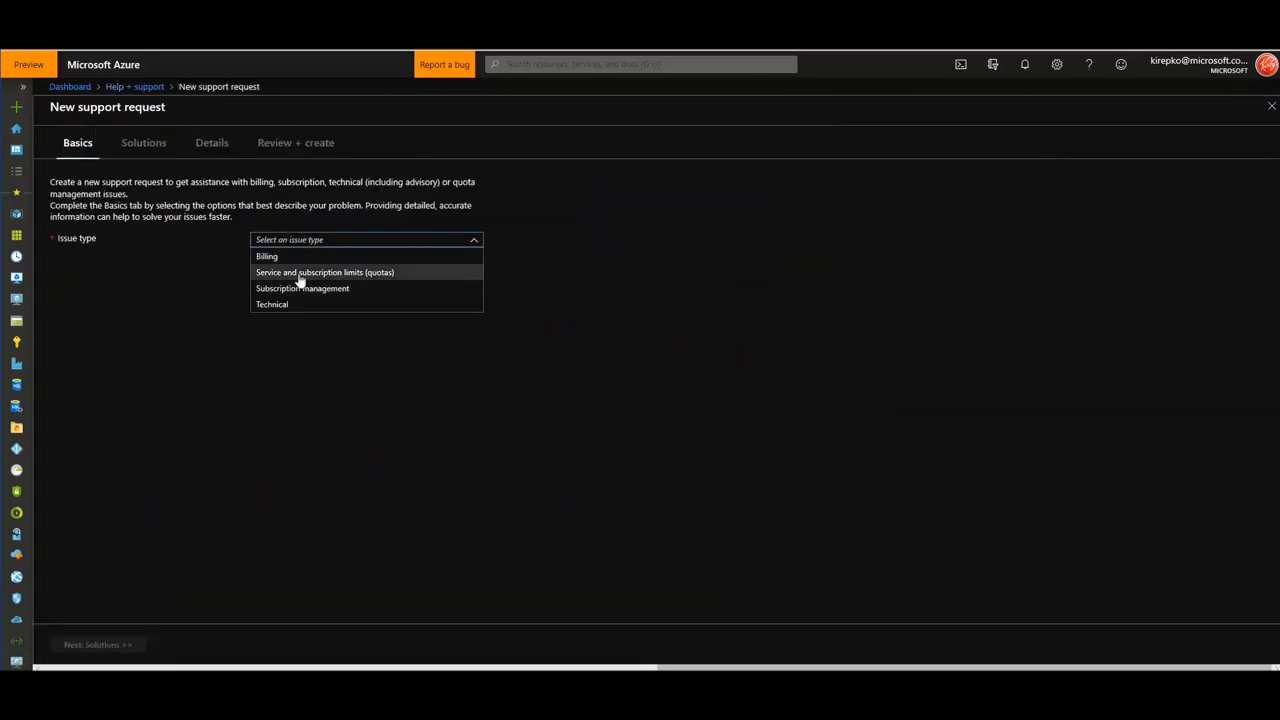
pyautogui.moveTo(348, 282)
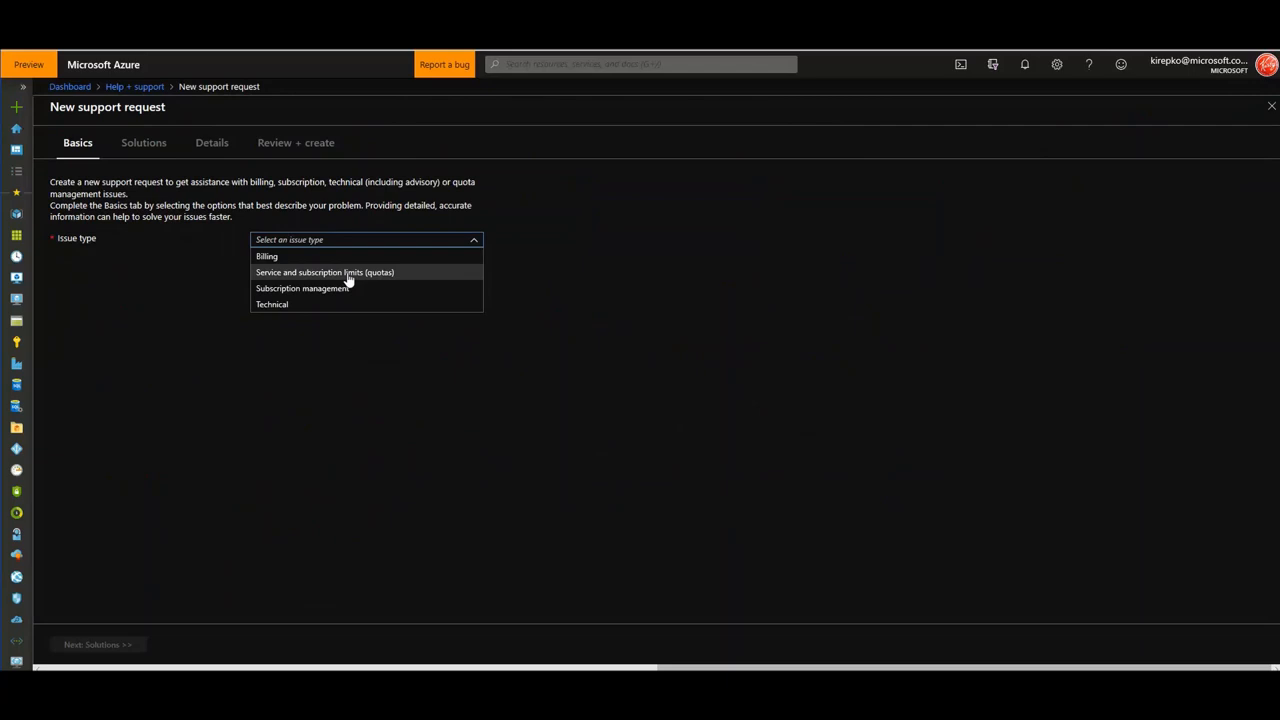
pyautogui.click(324, 272)
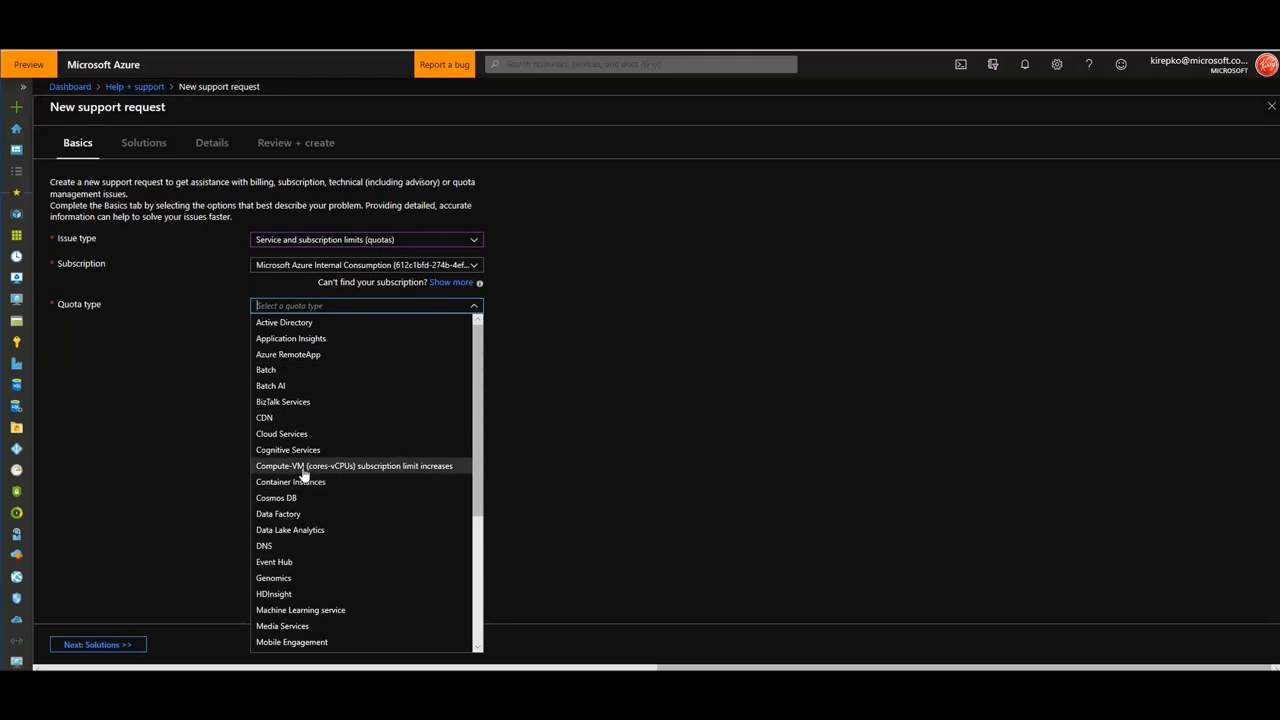
pyautogui.click(354, 465)
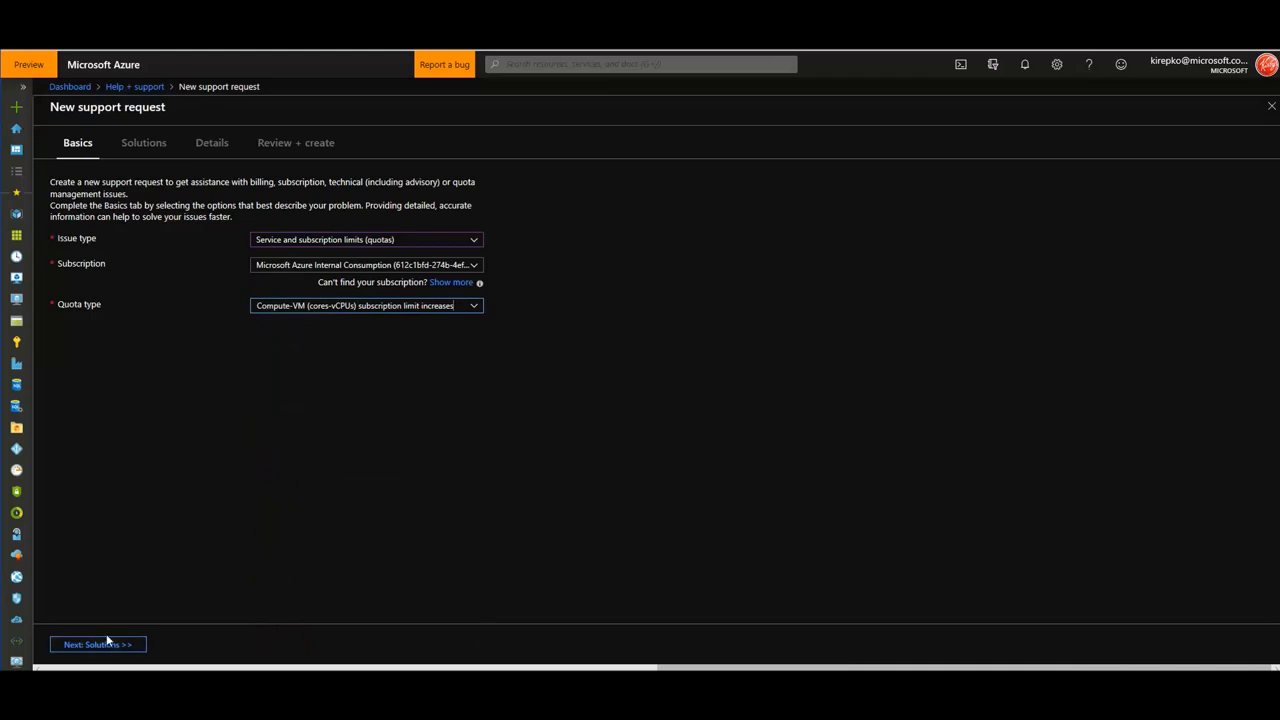
pyautogui.moveTo(97, 644)
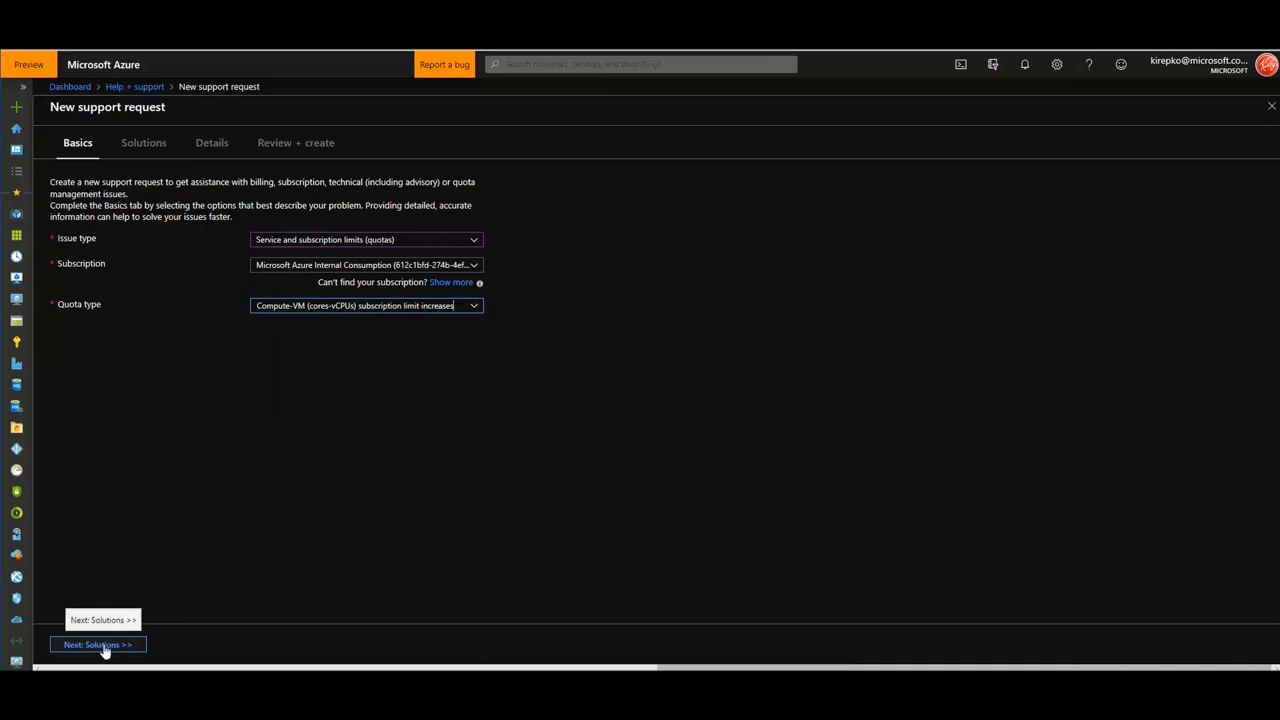
pyautogui.click(97, 644)
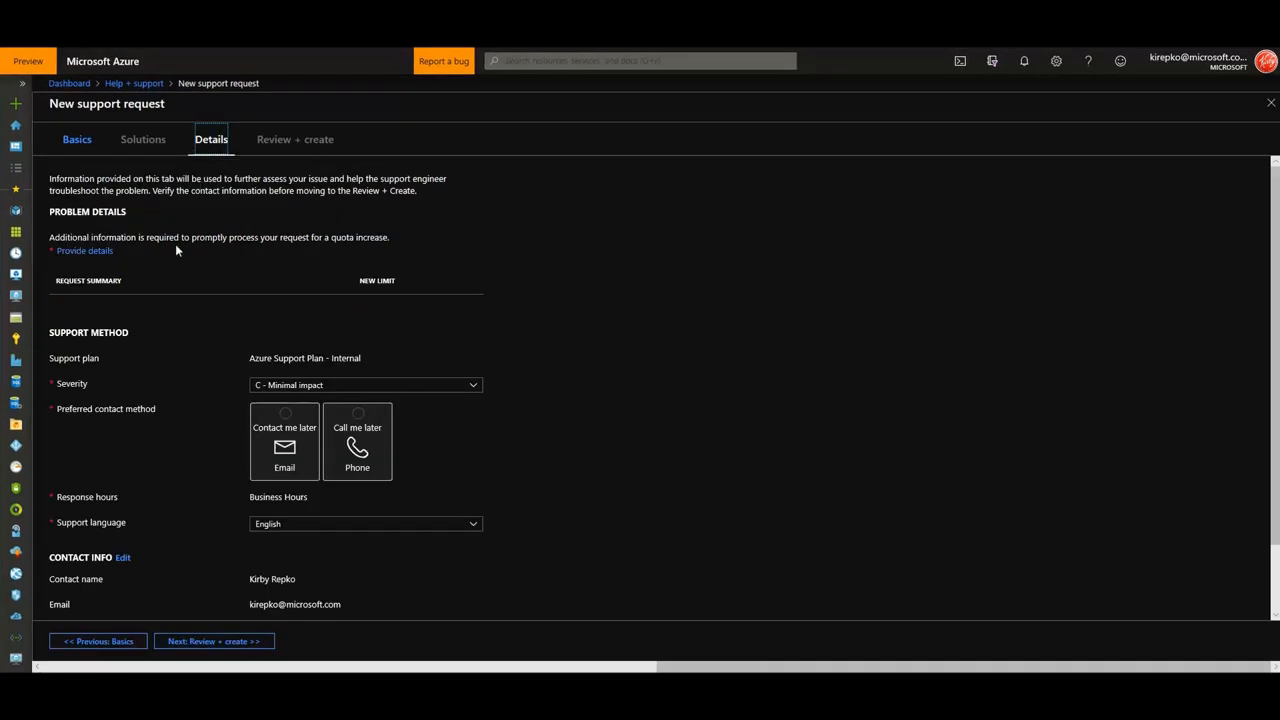
# In Quota details, keep Resource Manager deployment model and review the West US location.
pyautogui.click(84, 250)
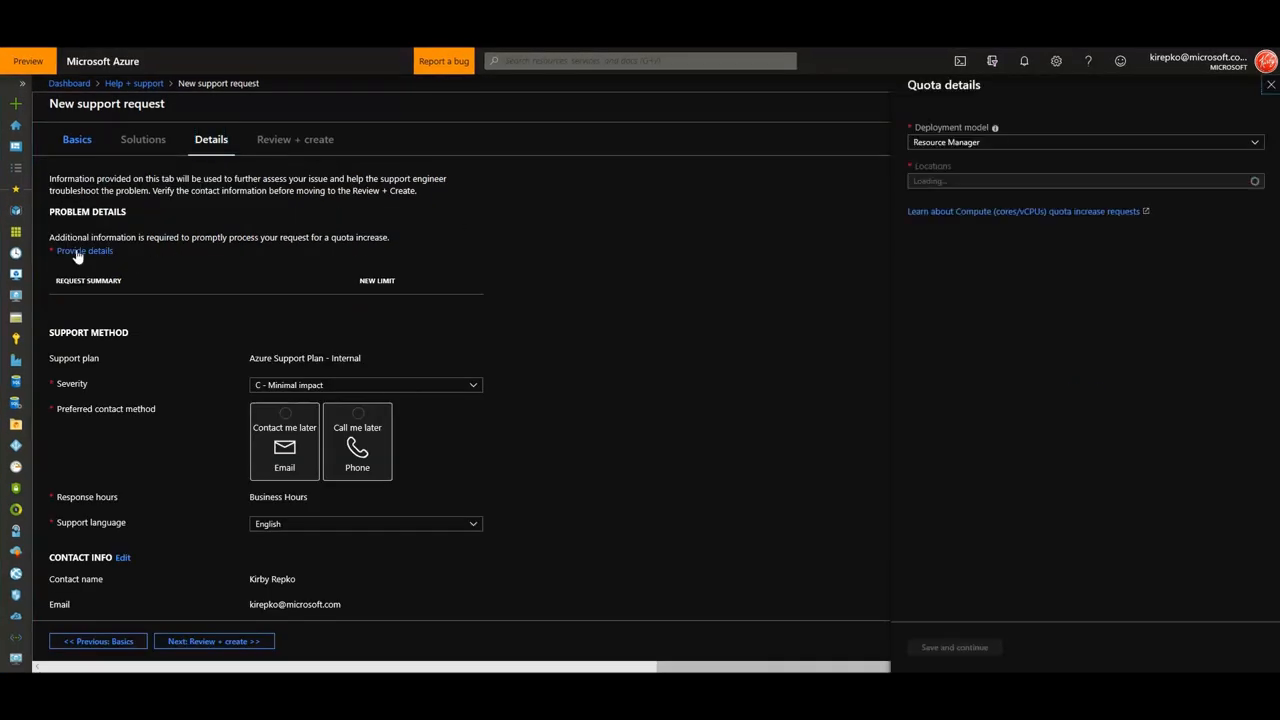
pyautogui.click(1080, 141)
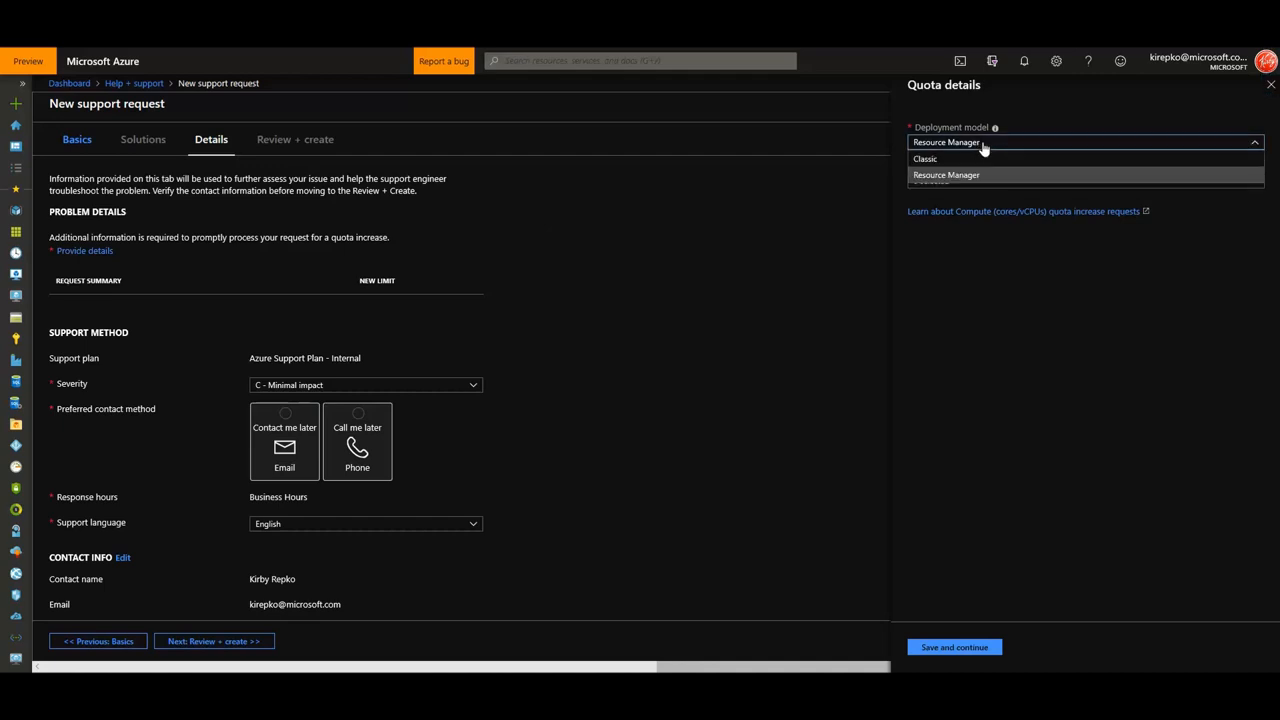
pyautogui.click(946, 174)
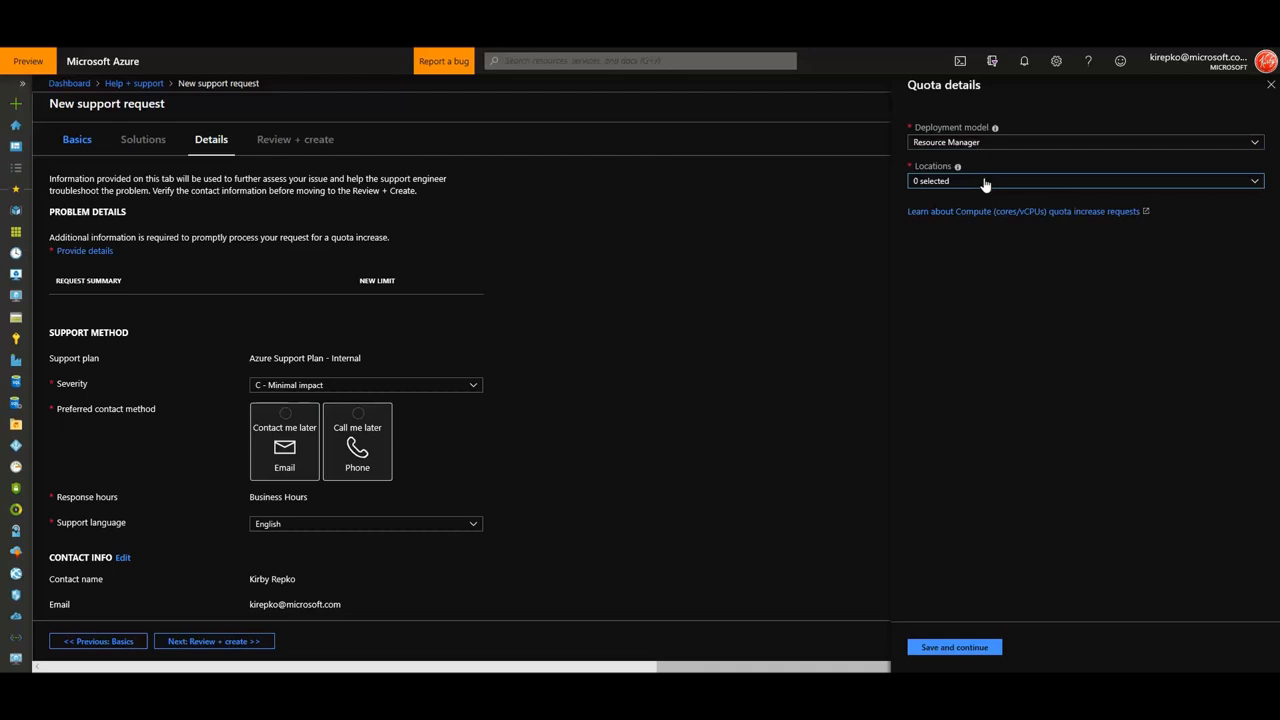
pyautogui.click(1080, 181)
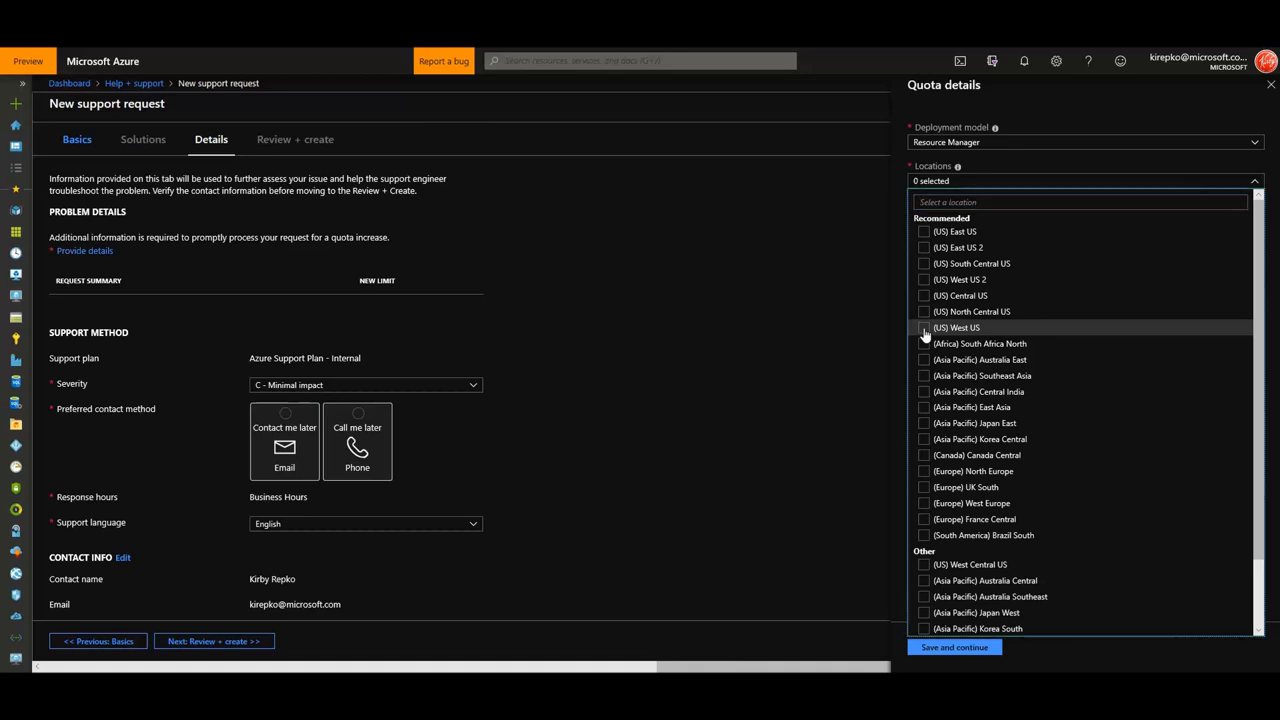
pyautogui.click(923, 328)
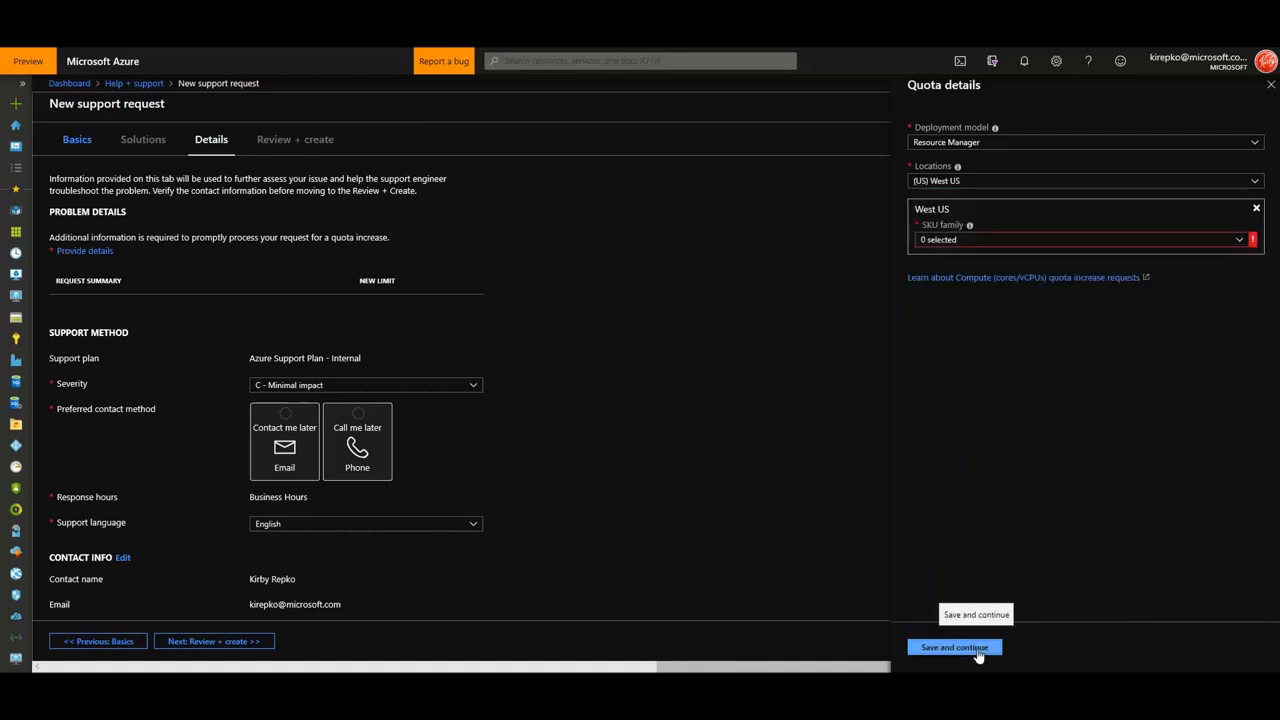
# Select the F Series SKU family, enter a new limit of 110, and save.
pyautogui.click(1080, 240)
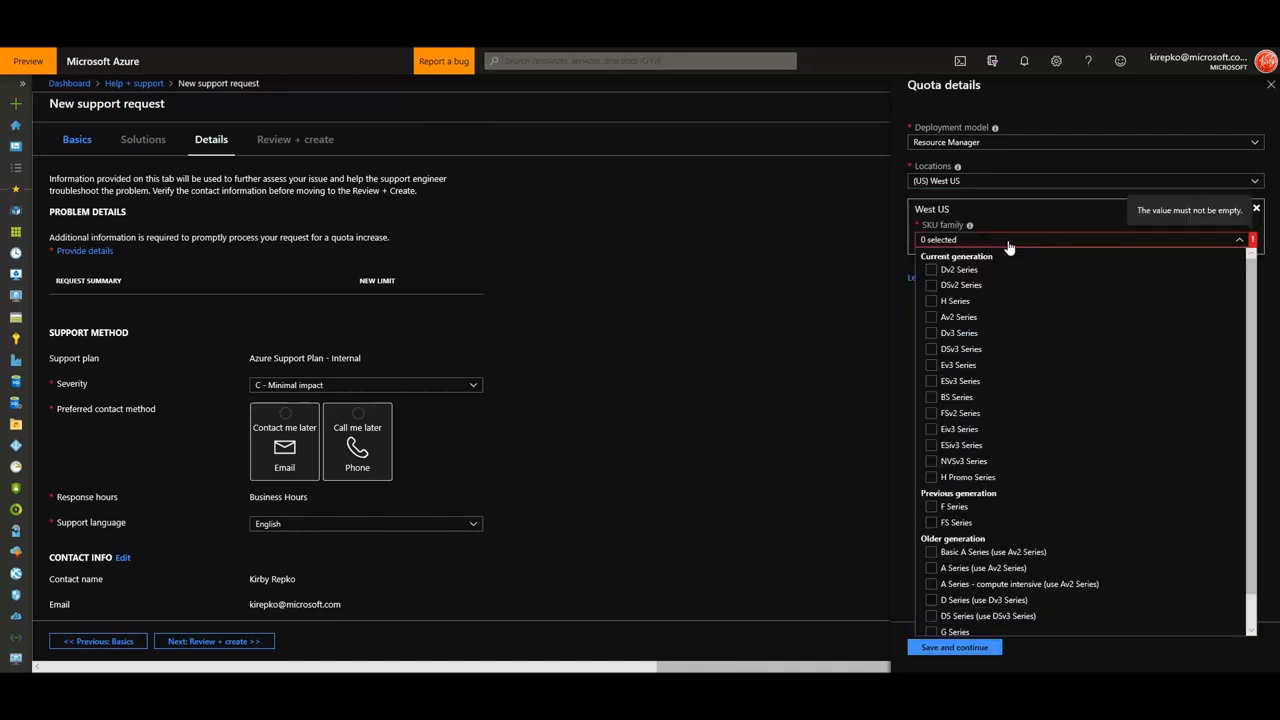
pyautogui.moveTo(954, 507)
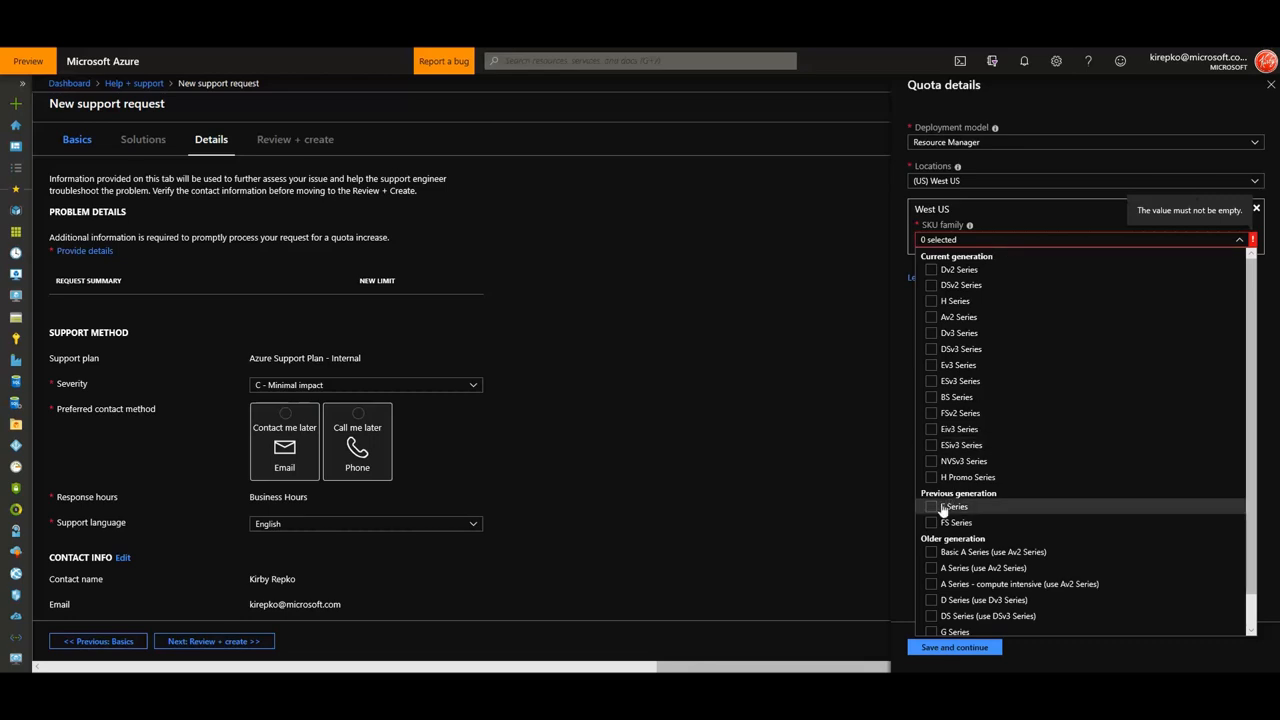
pyautogui.click(931, 506)
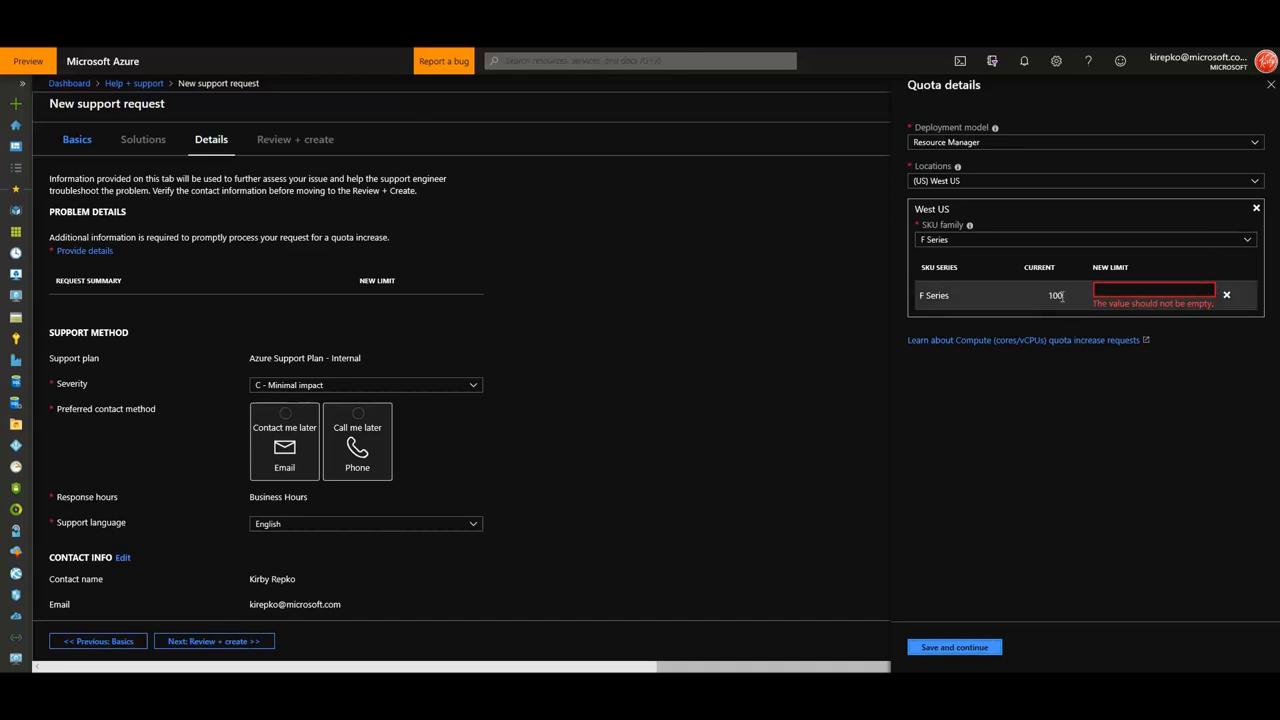
pyautogui.moveTo(1077, 321)
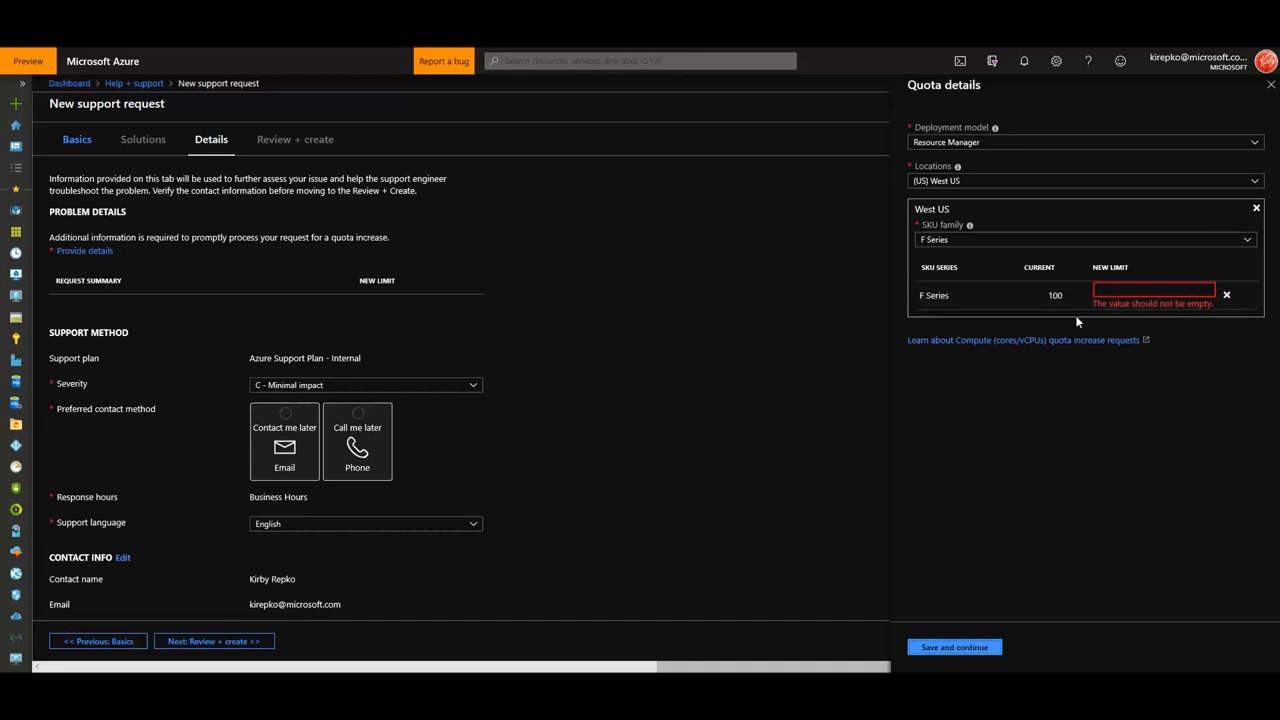
pyautogui.write('1')
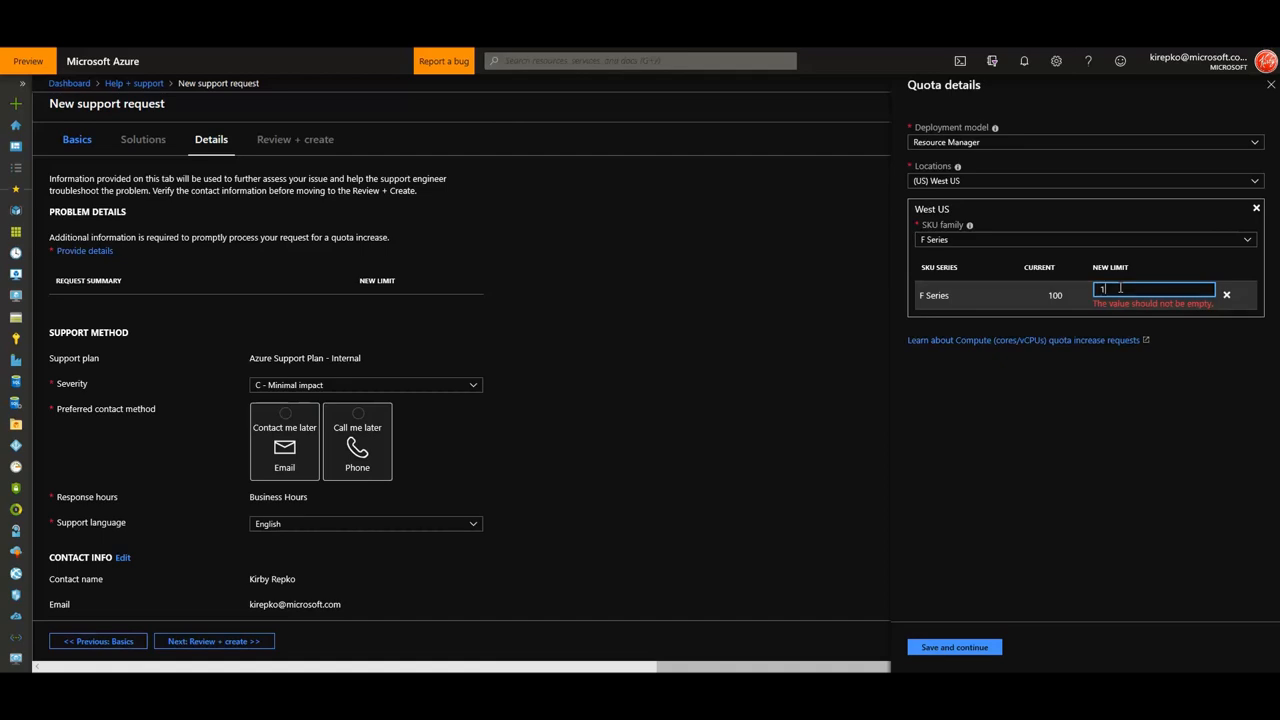
pyautogui.write('10')
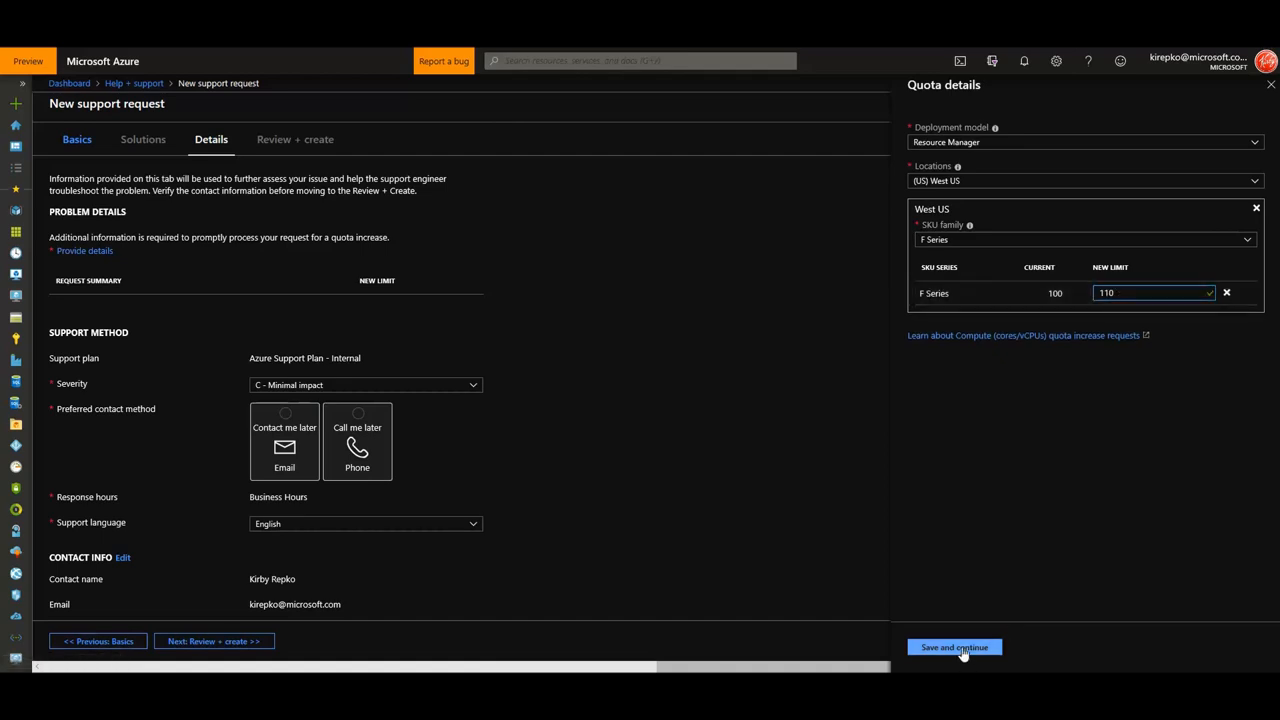
pyautogui.click(953, 647)
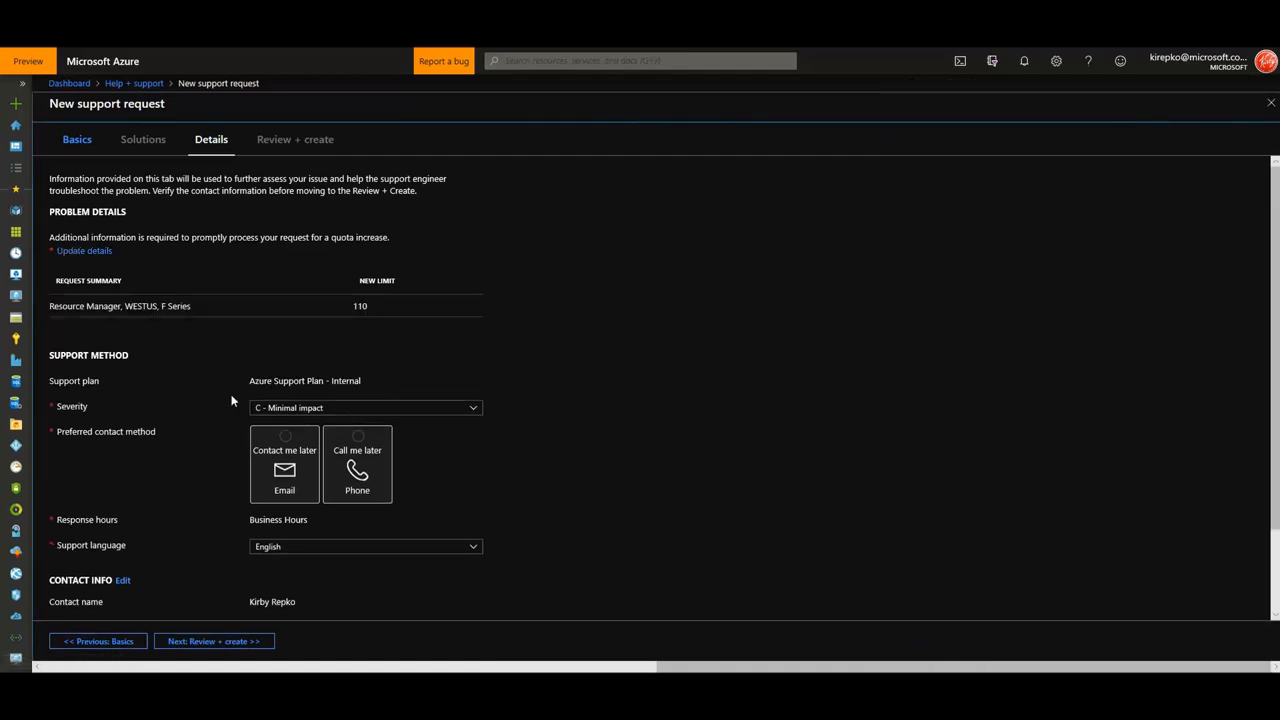
pyautogui.moveTo(333, 411)
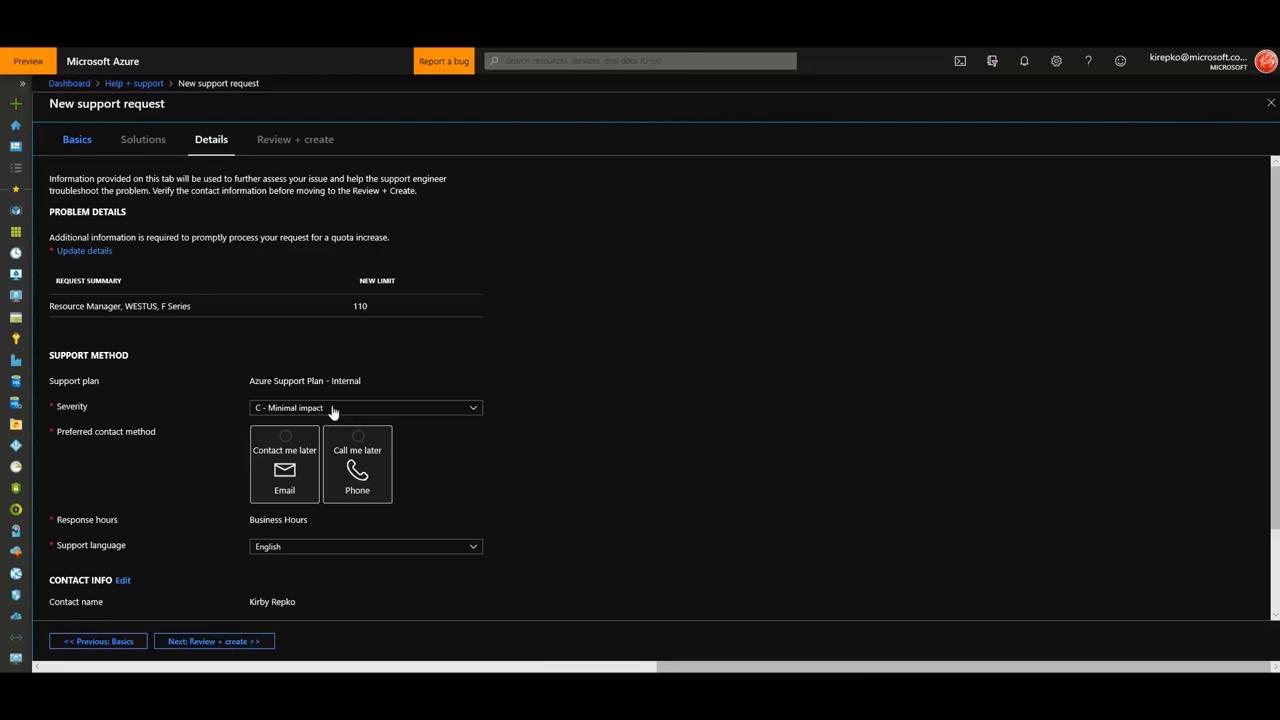
# Set severity B - Moderate impact, choose email contact, and proceed to Review + create.
pyautogui.click(365, 407)
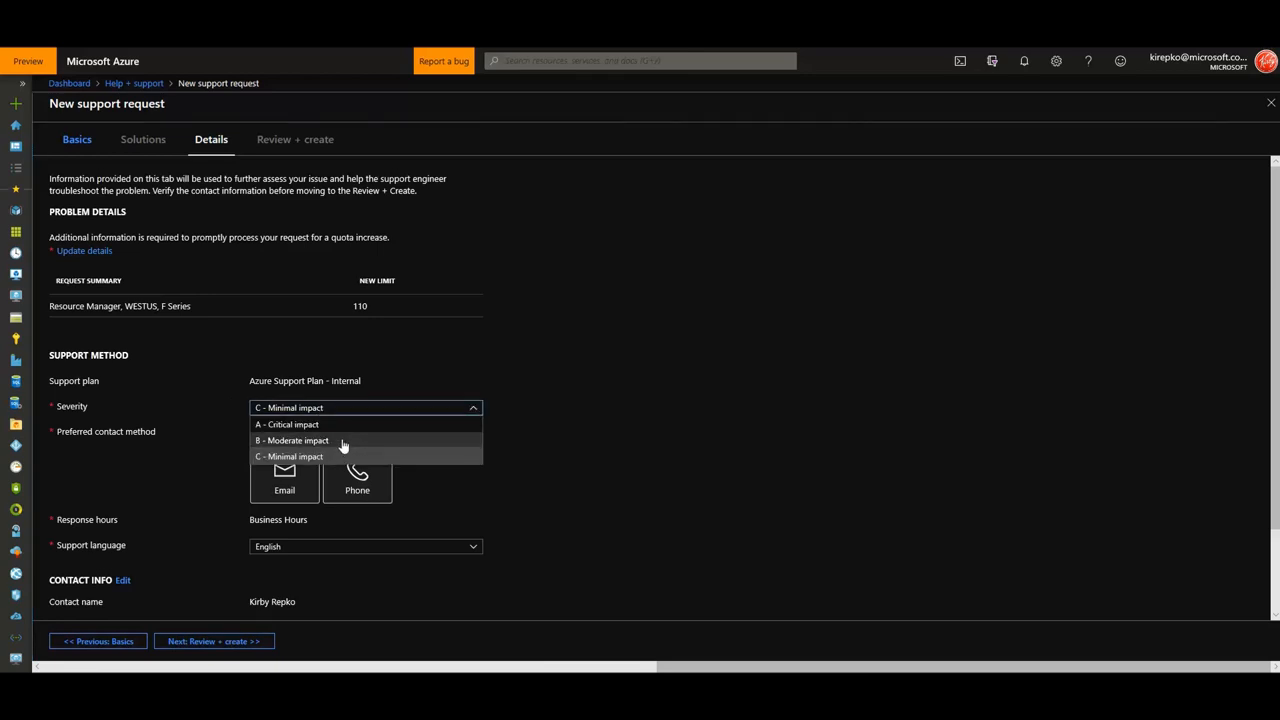
pyautogui.click(291, 440)
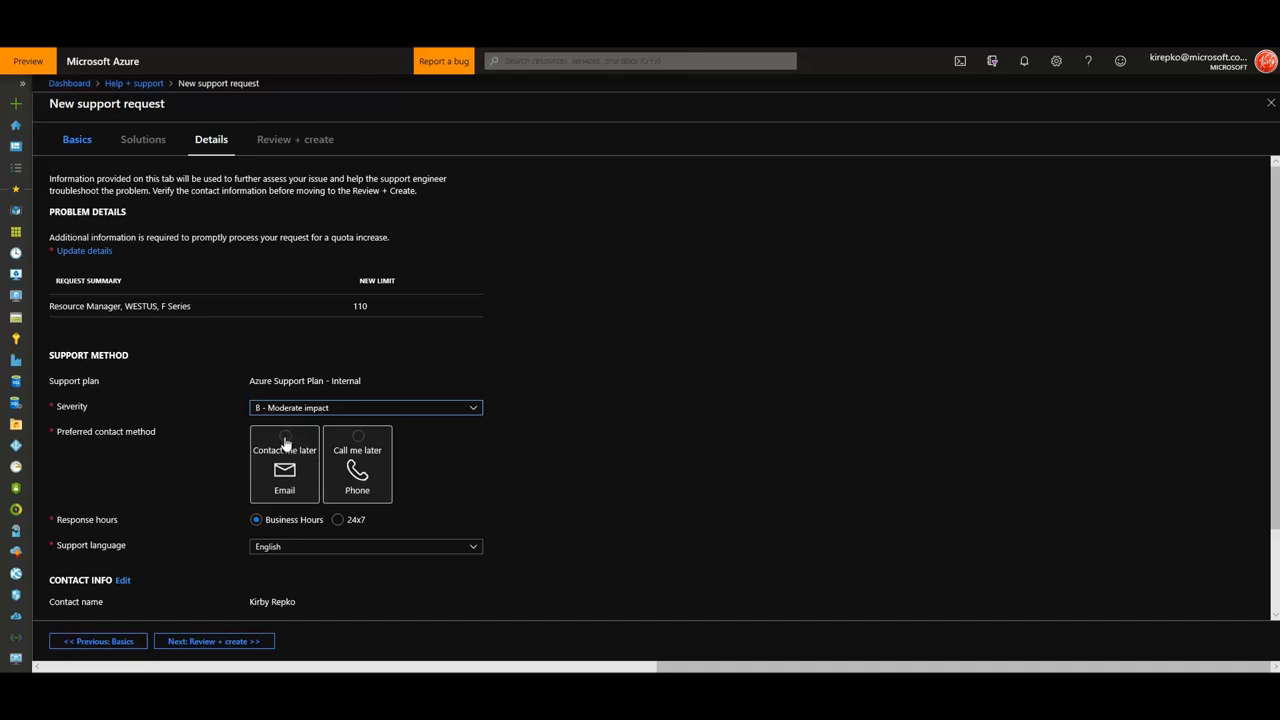
pyautogui.click(285, 435)
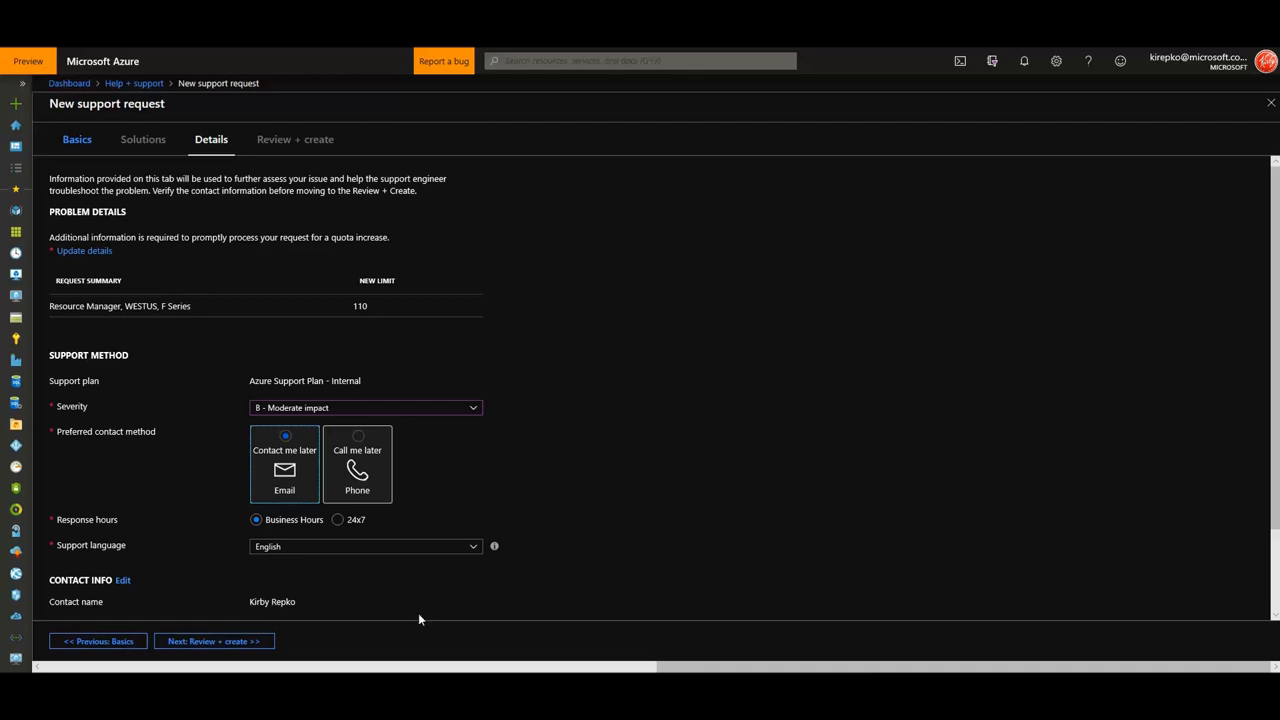
pyautogui.moveTo(213, 641)
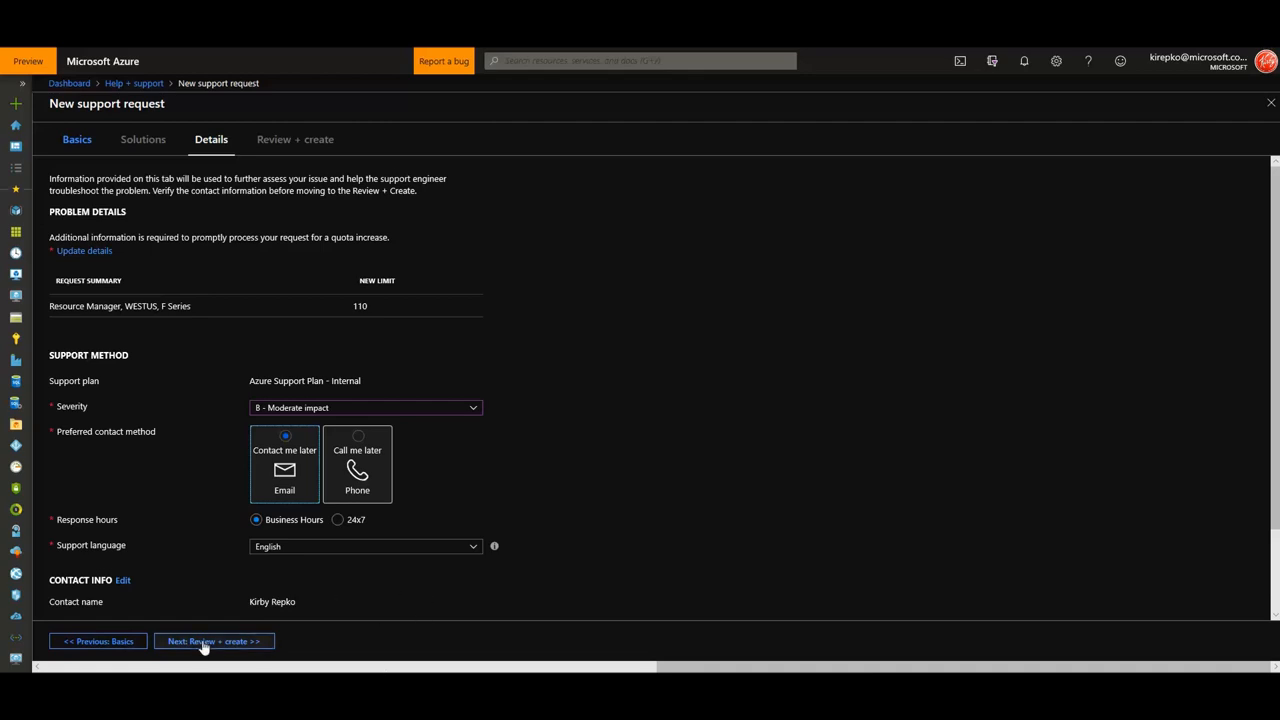
pyautogui.click(213, 641)
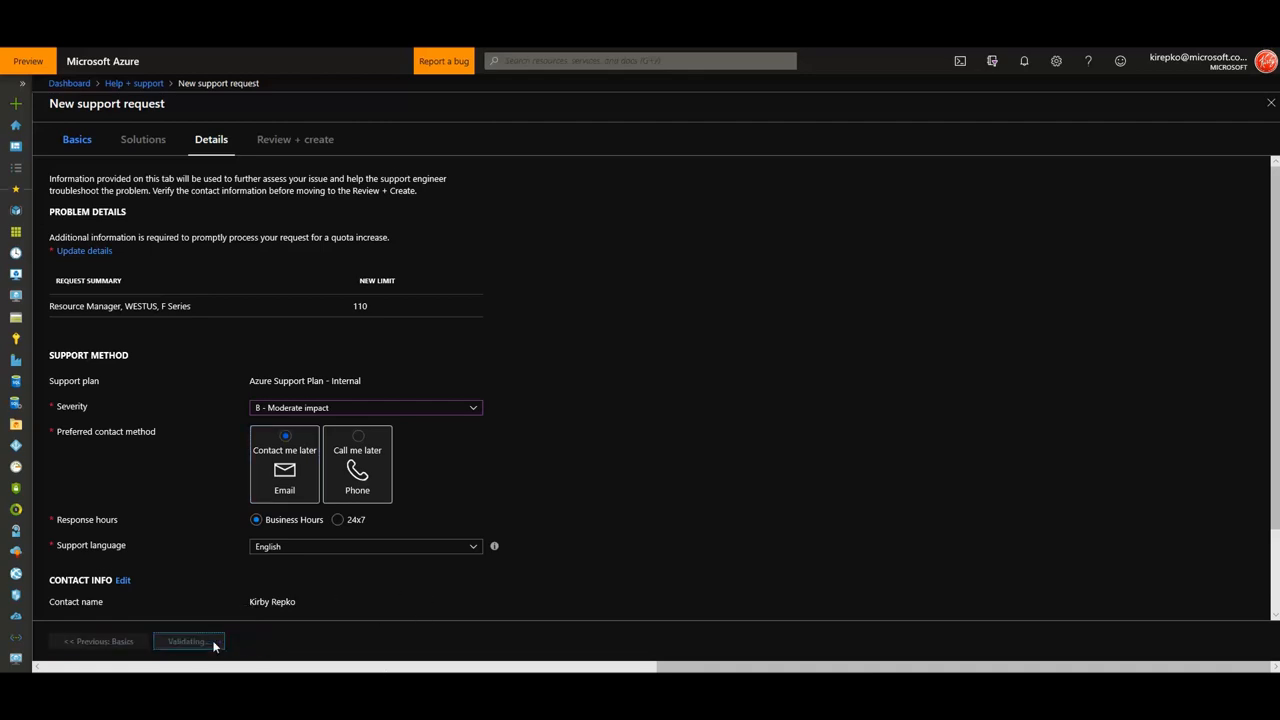
# Show the Review + create summary with F Series limit 110, moderate severity and email contact.
pyautogui.click(188, 641)
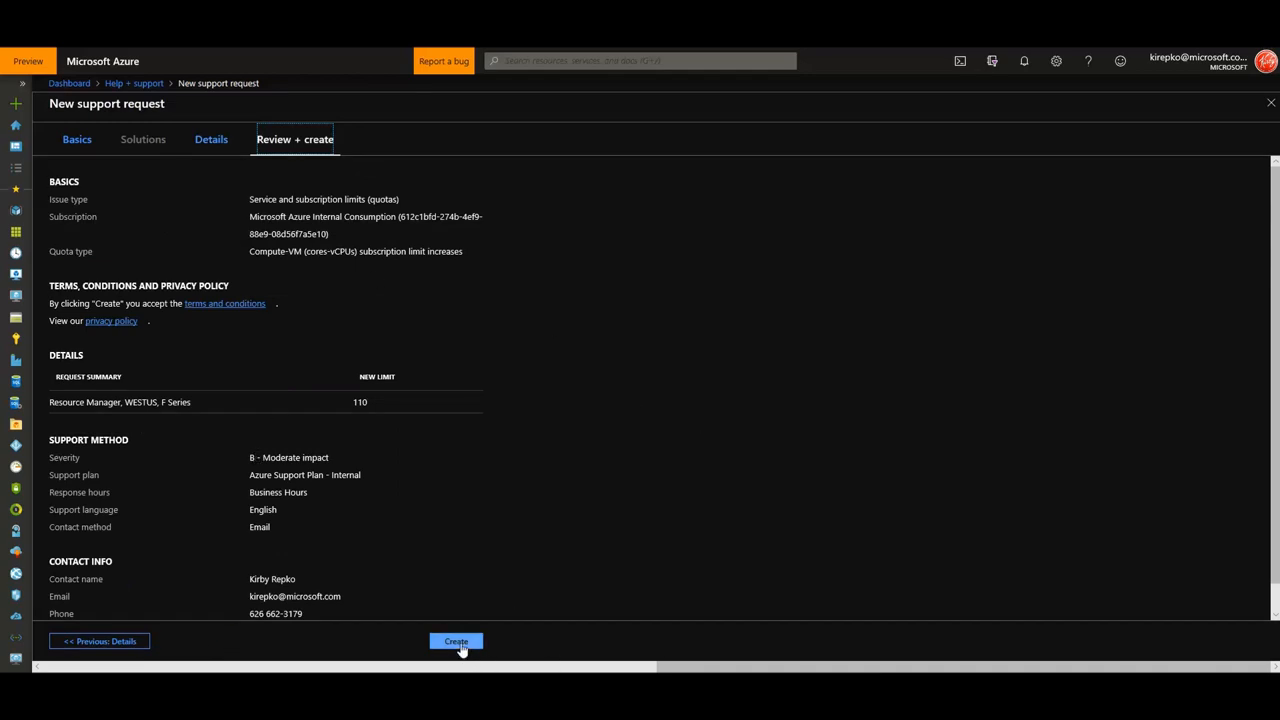
pyautogui.moveTo(455, 641)
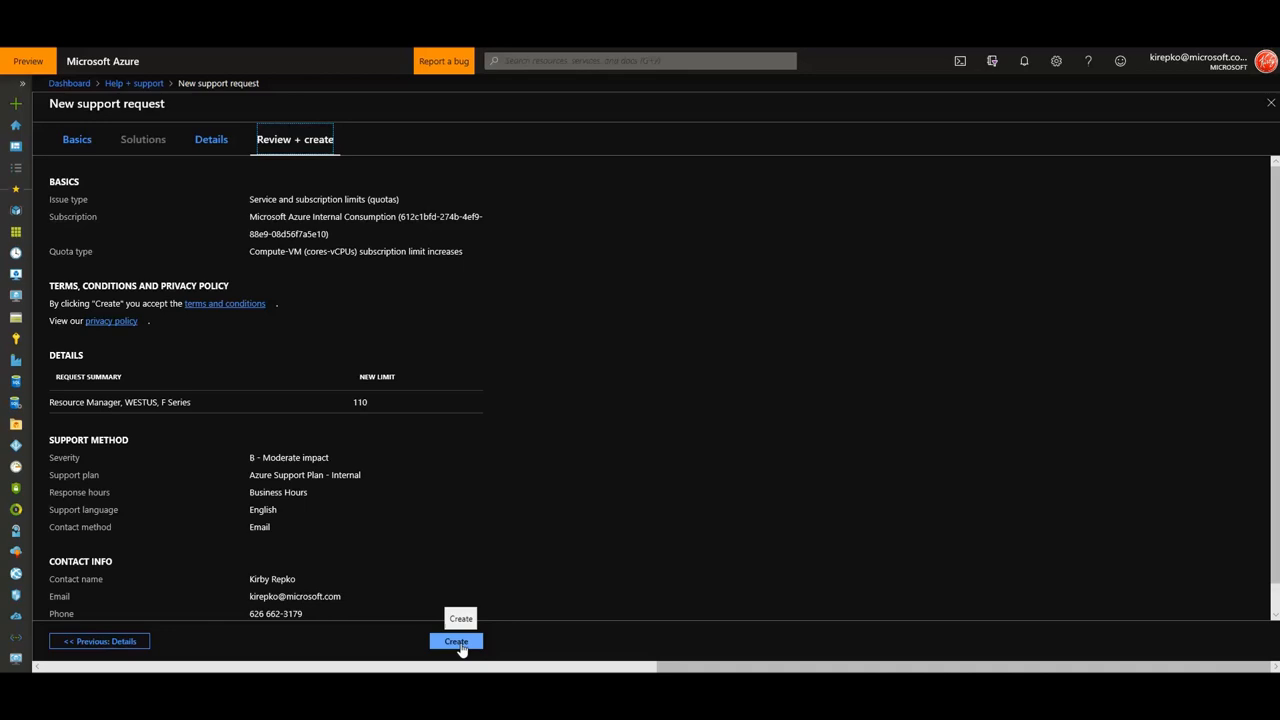